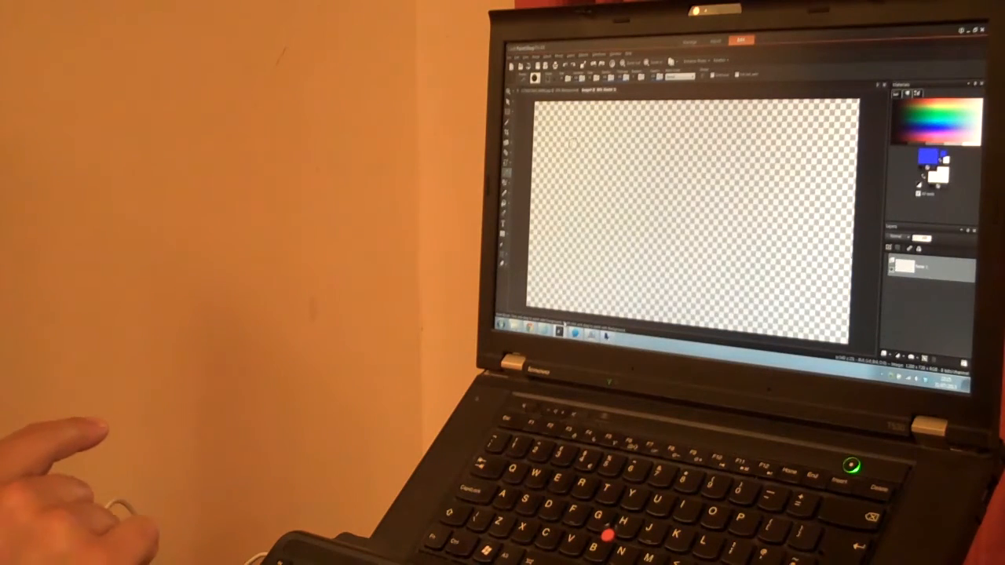
Step: Write 'Success' in blue brush strokes, letter by letter, across the canvas
drag(582, 146, 561, 216)
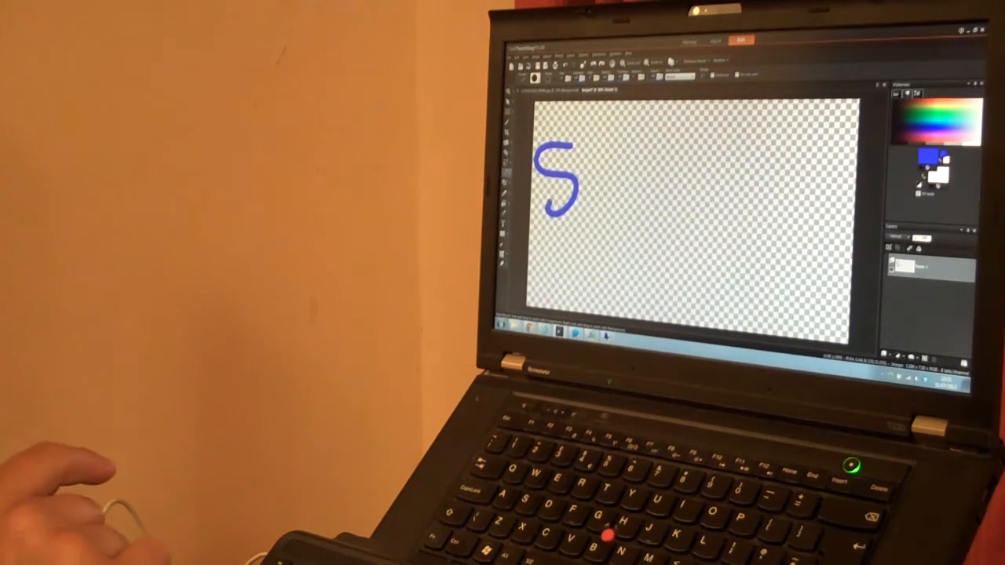
drag(605, 165, 668, 204)
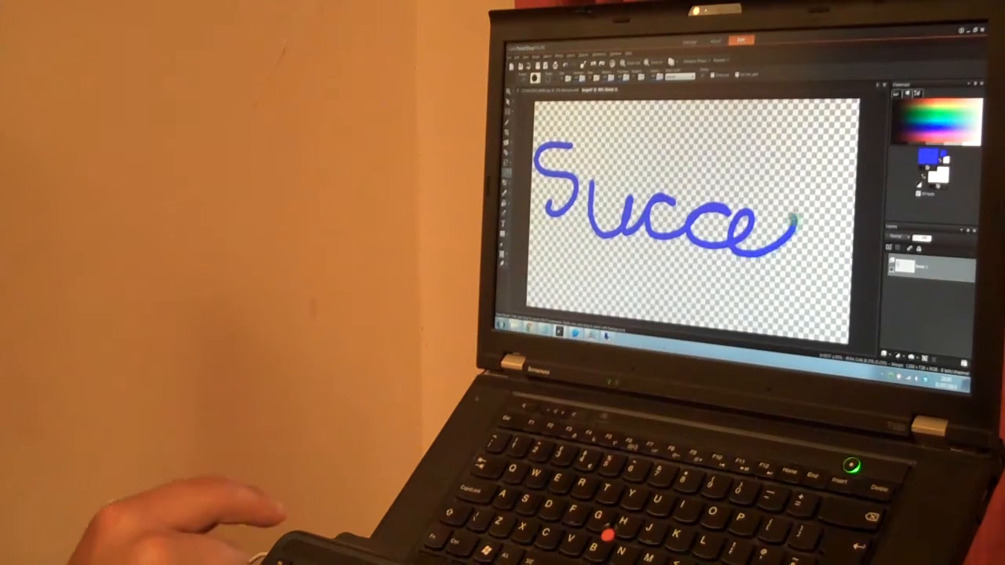
drag(777, 220, 841, 235)
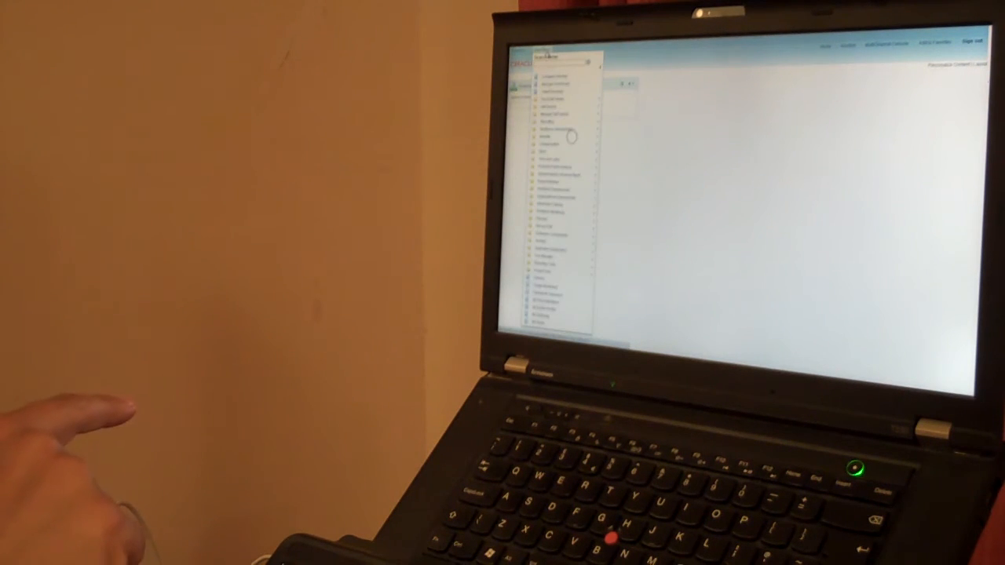
Step: Navigate through a menu folder toward the personal details component page
click(558, 126)
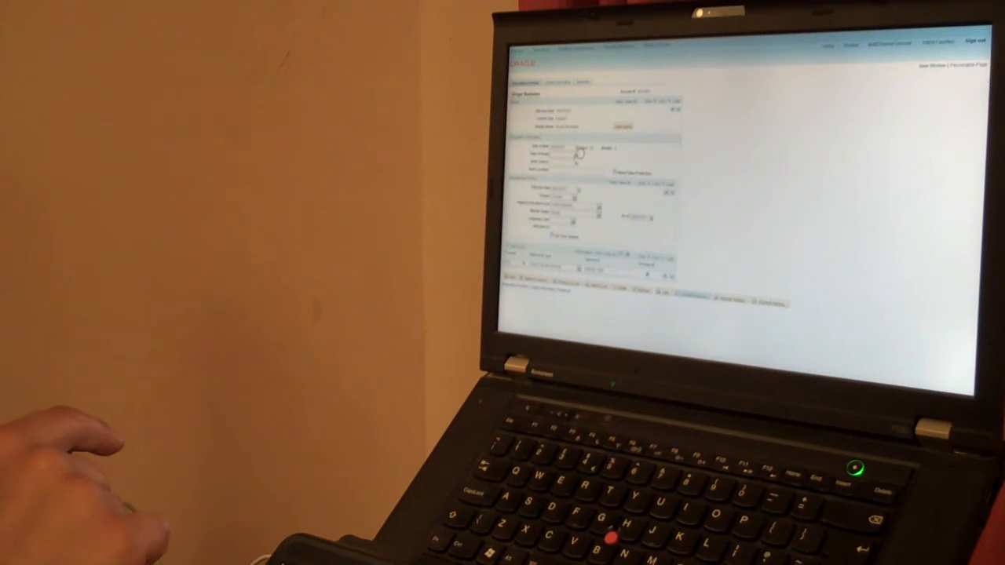
Step: Open the date-picker calendar beside the form's date field
click(596, 148)
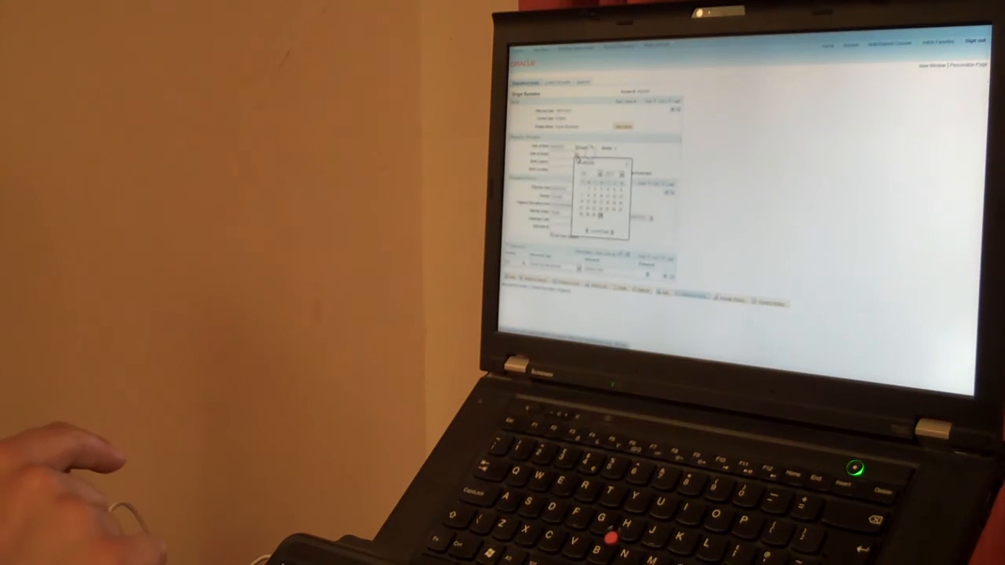